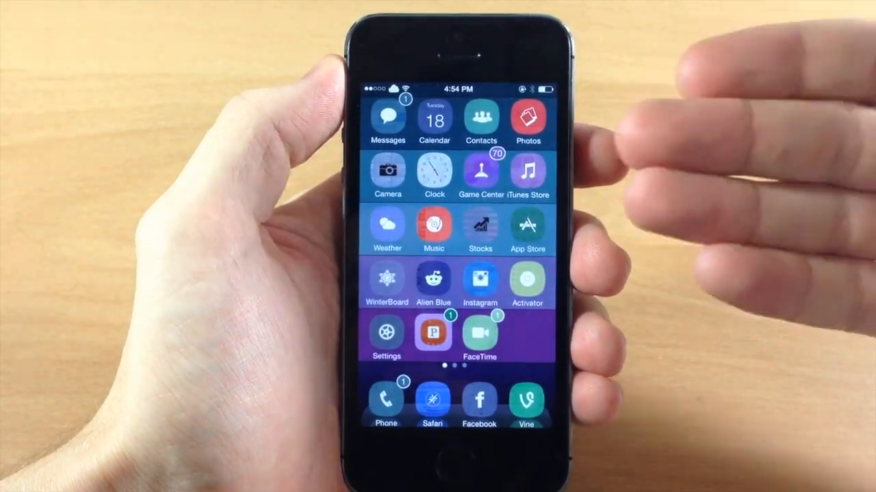
Open the Messages conversation with the test text messages from the home screen
left_click(386, 120)
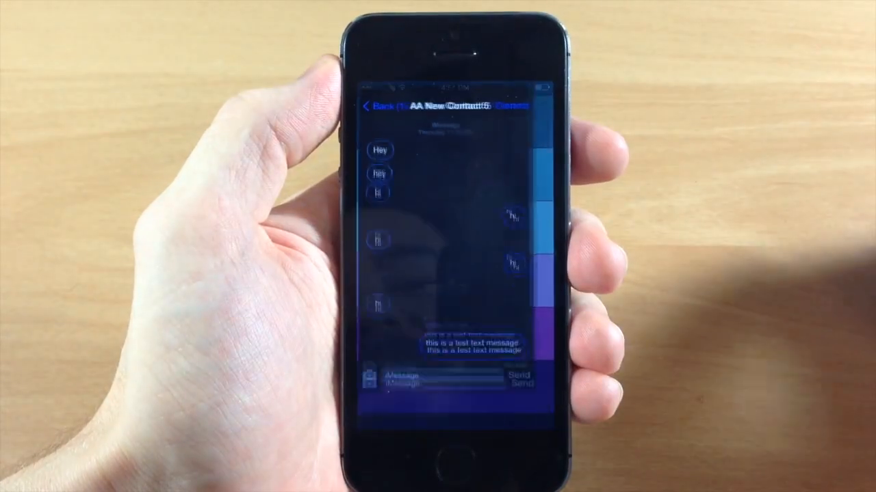